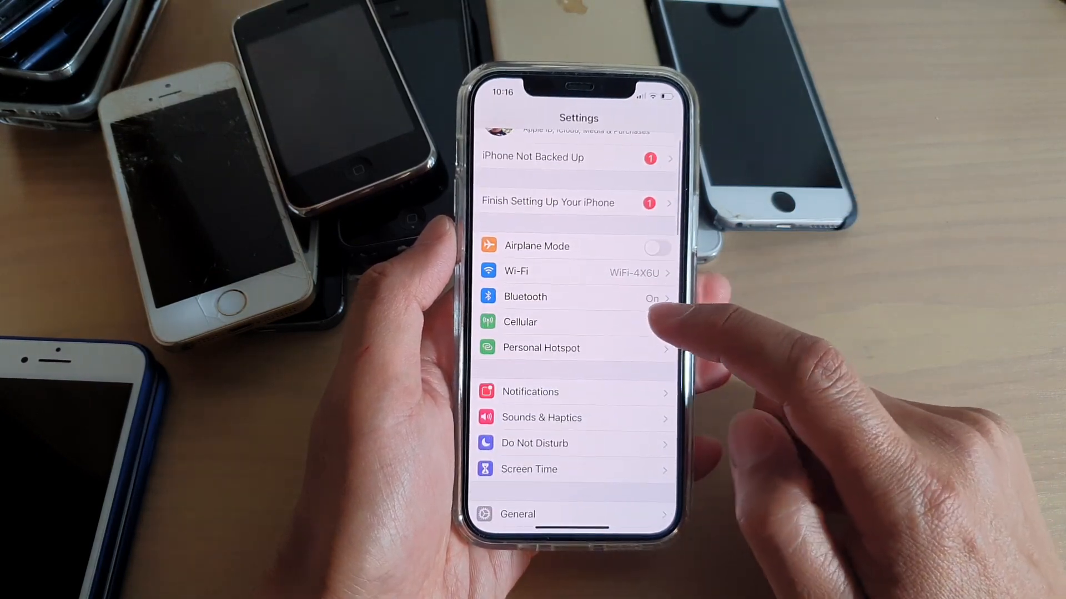
Open the Cellular page showing 195 MB used and per-app cellular data switches.
click(519, 322)
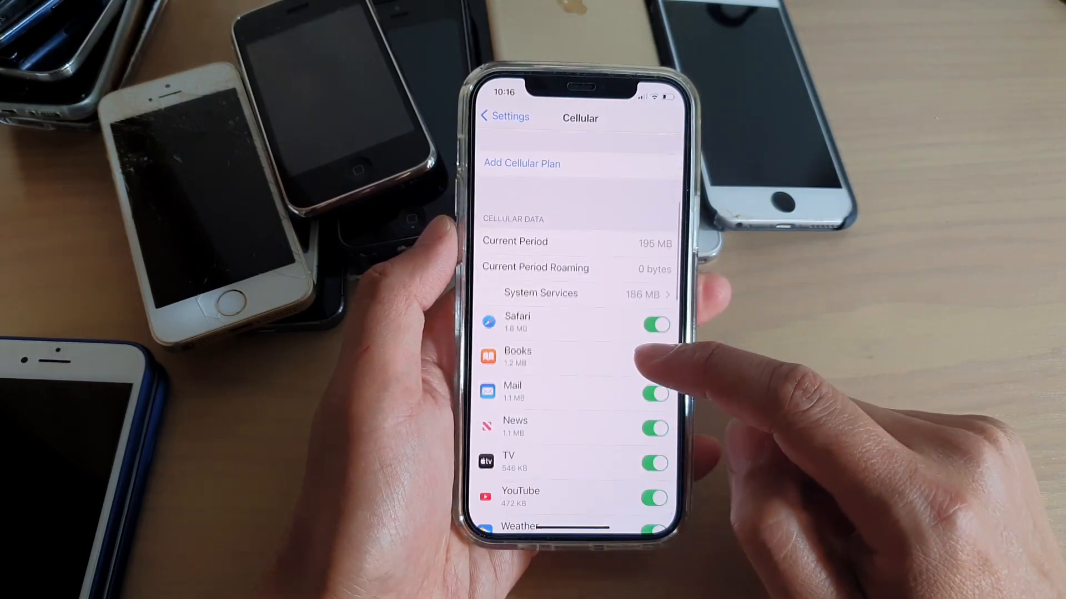